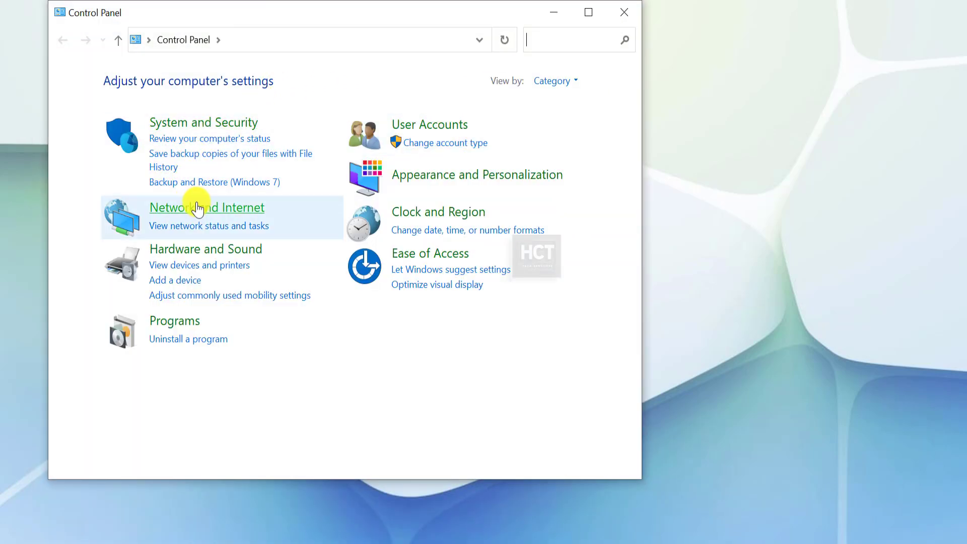
Step: Go to Network and Internet to reach the Network and Sharing Center
click(206, 207)
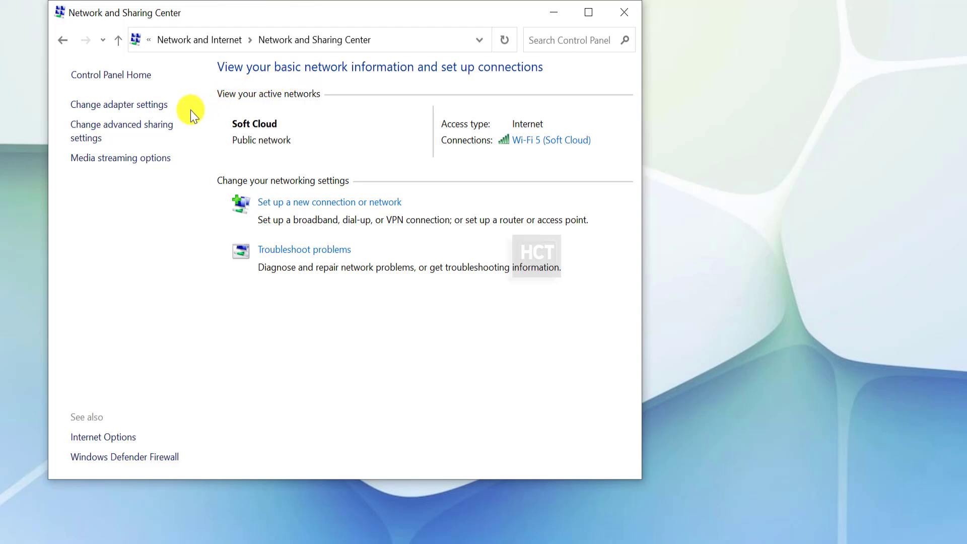
mouse_move(149, 131)
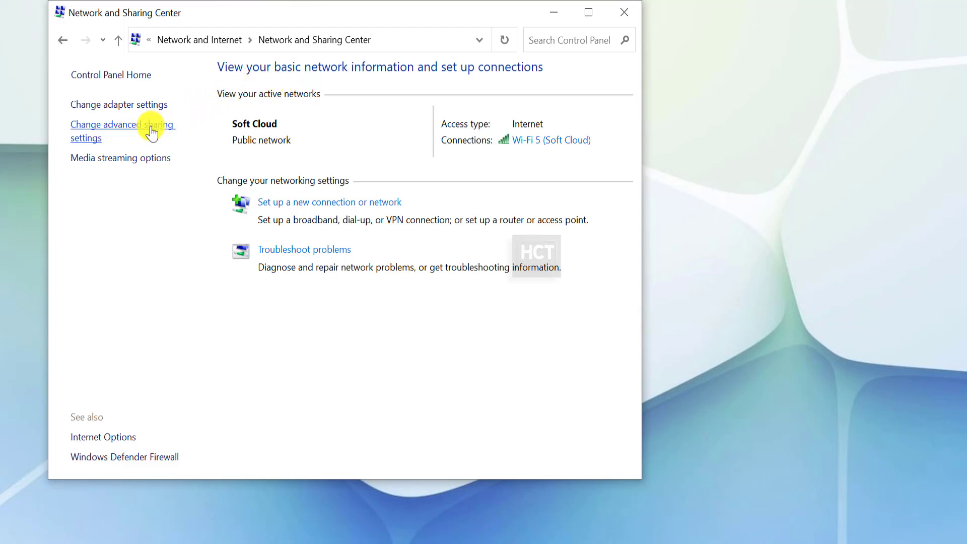
Step: In Advanced sharing settings, enable network discovery and file/printer sharing, and disable password protected sharing
click(123, 125)
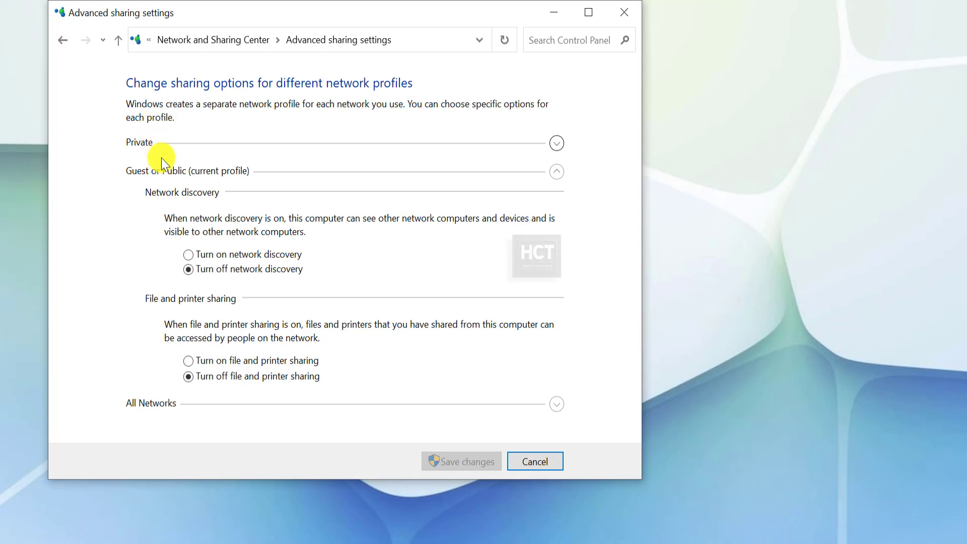
click(187, 254)
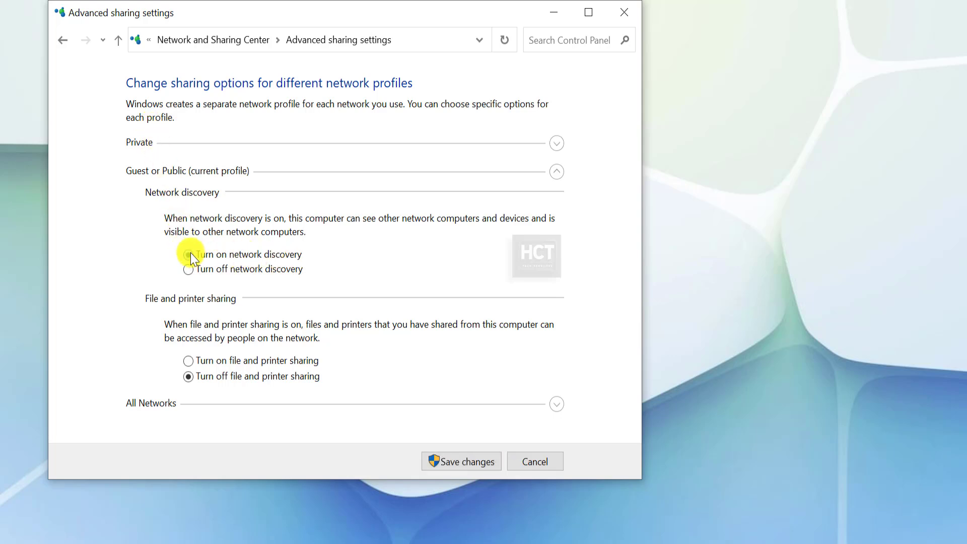
click(188, 254)
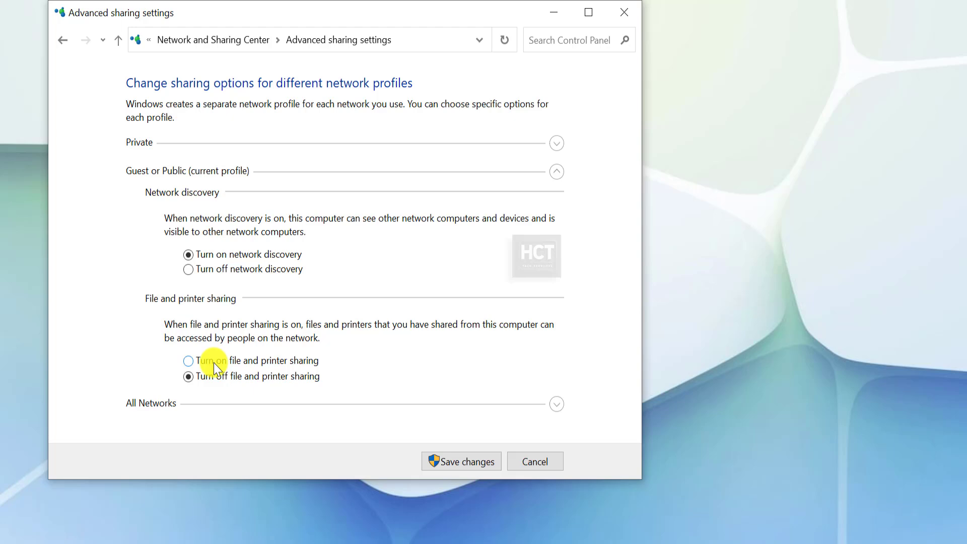
click(189, 361)
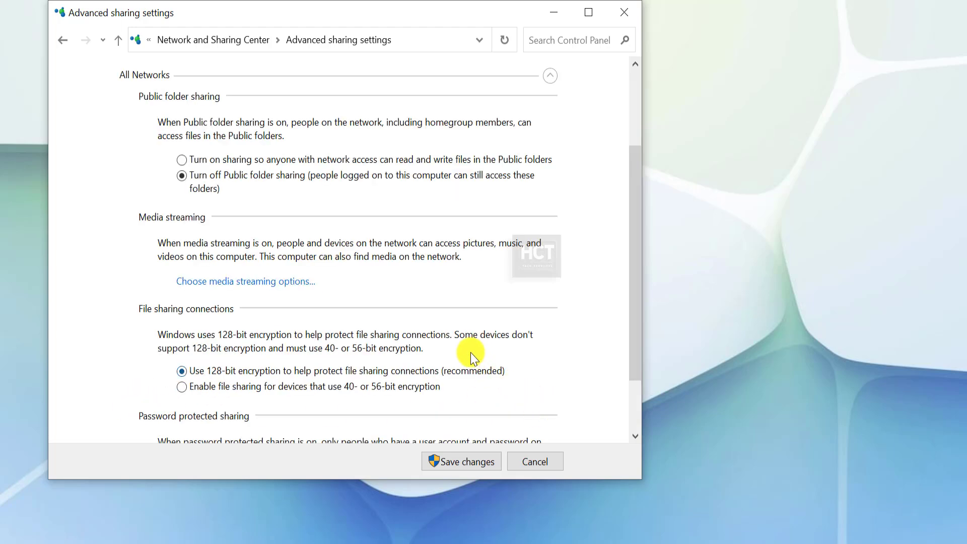
scroll(down, 3)
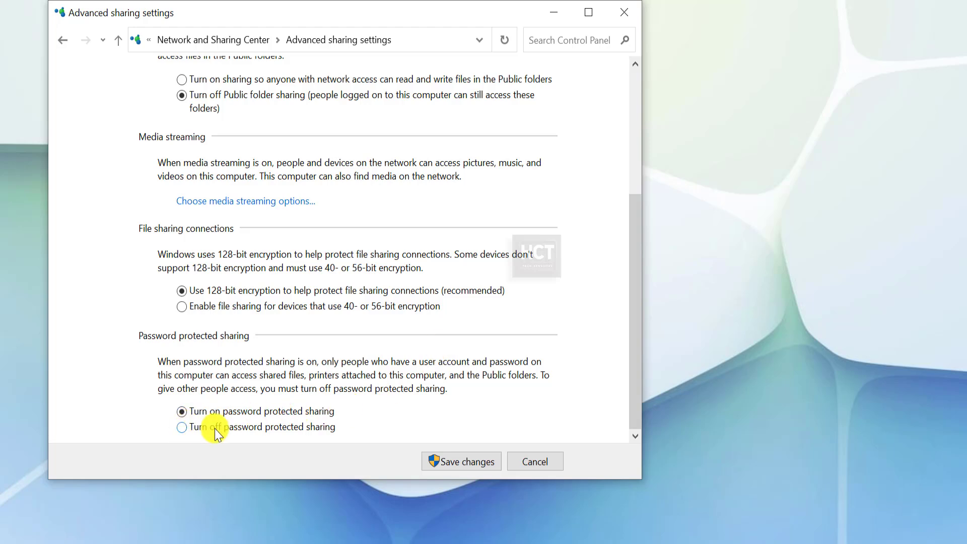
click(181, 427)
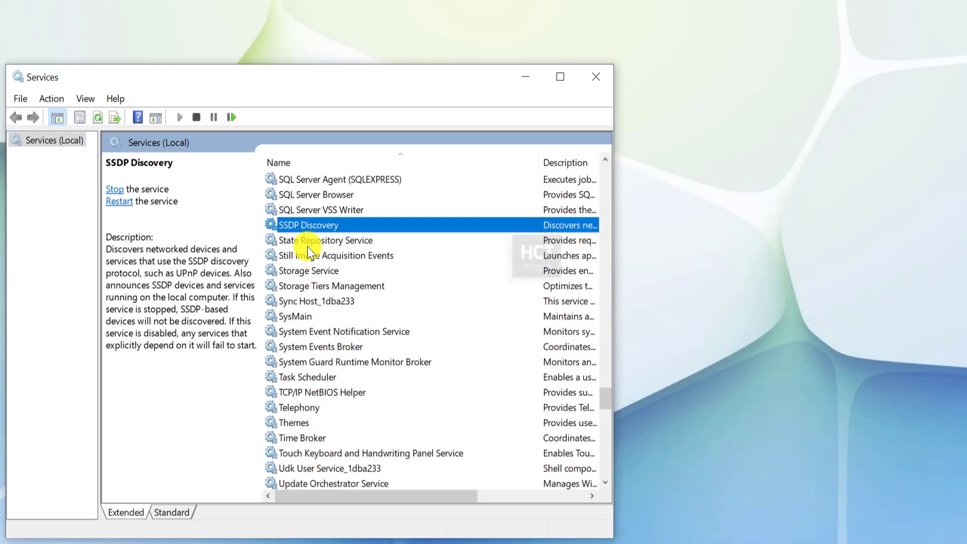
Step: Set the SSDP Discovery service's startup type to Automatic and apply it
double_click(308, 225)
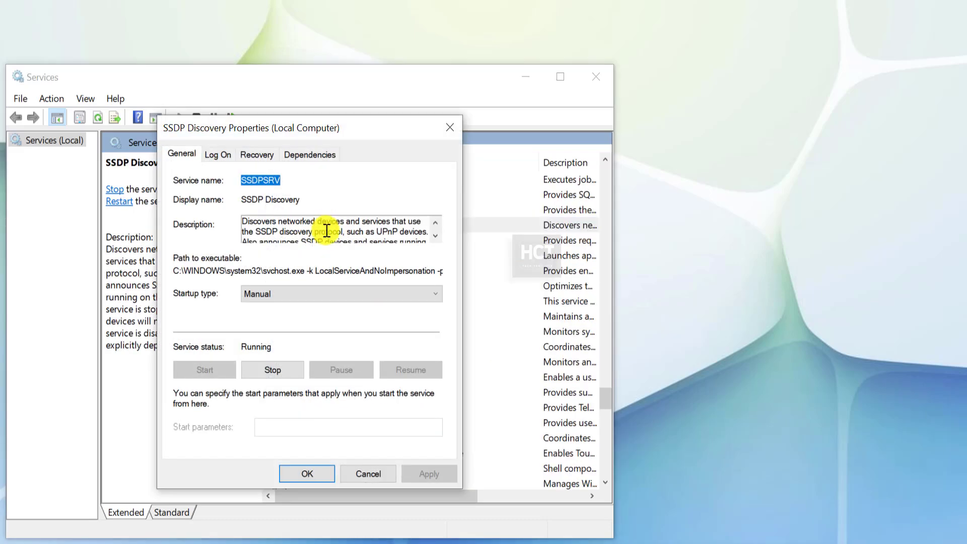
click(435, 294)
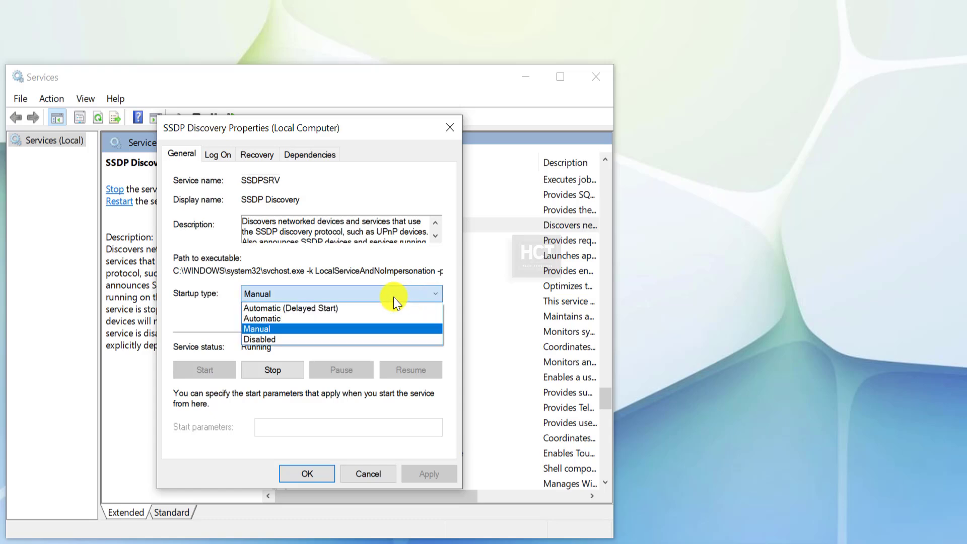
mouse_move(337, 321)
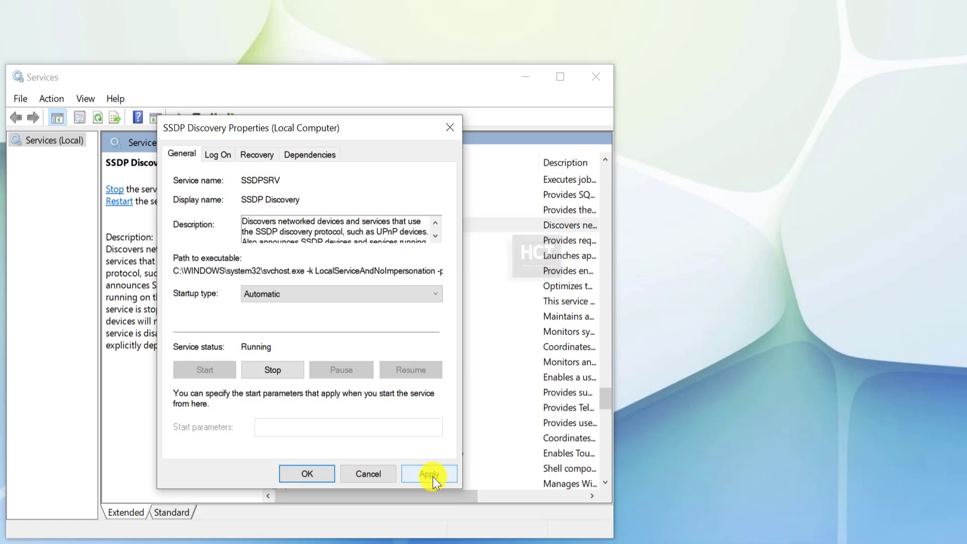
click(429, 474)
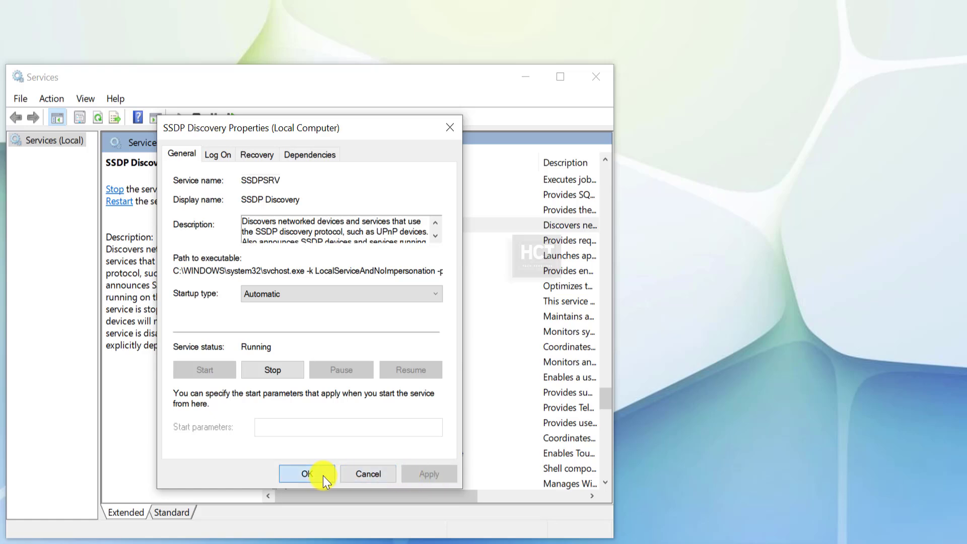
click(306, 473)
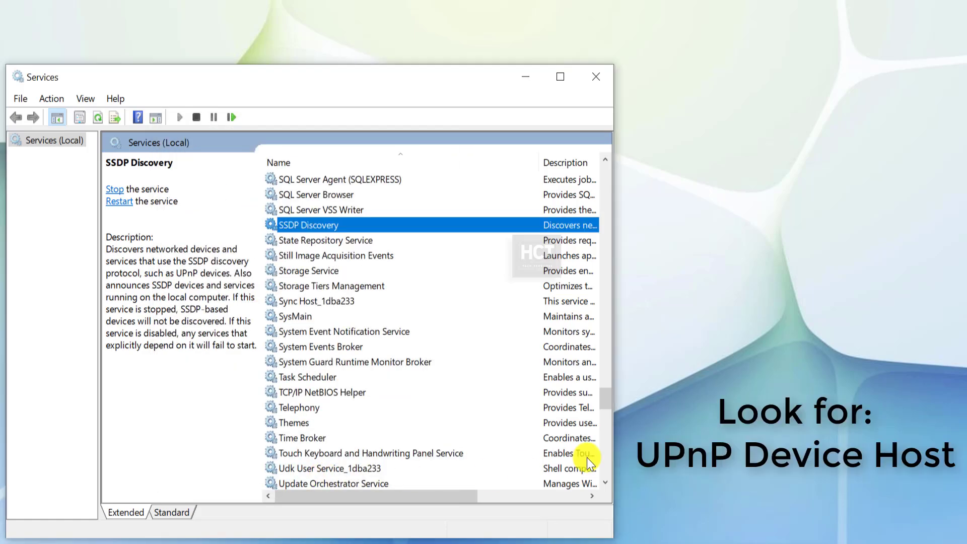
Step: Set the UPnP Device Host service's startup type to Automatic
click(317, 362)
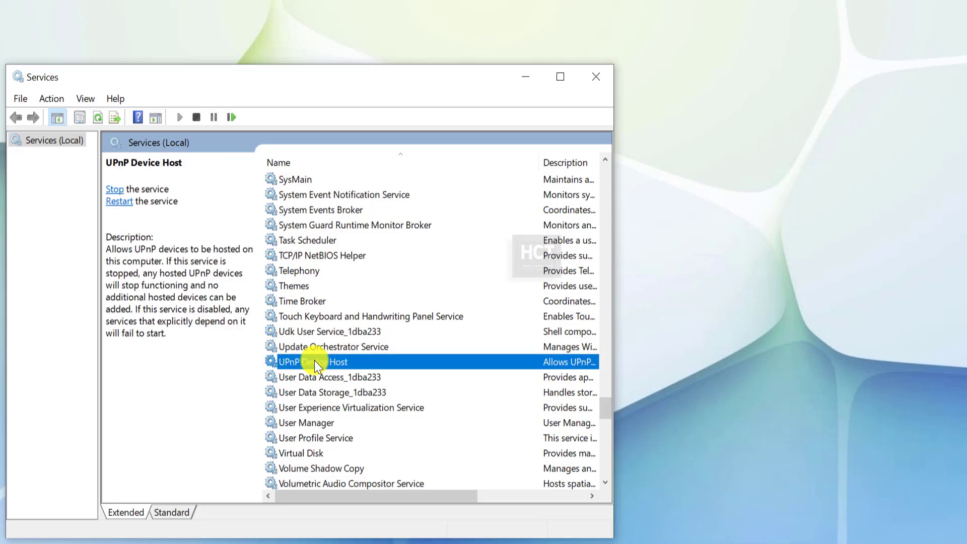
double_click(315, 362)
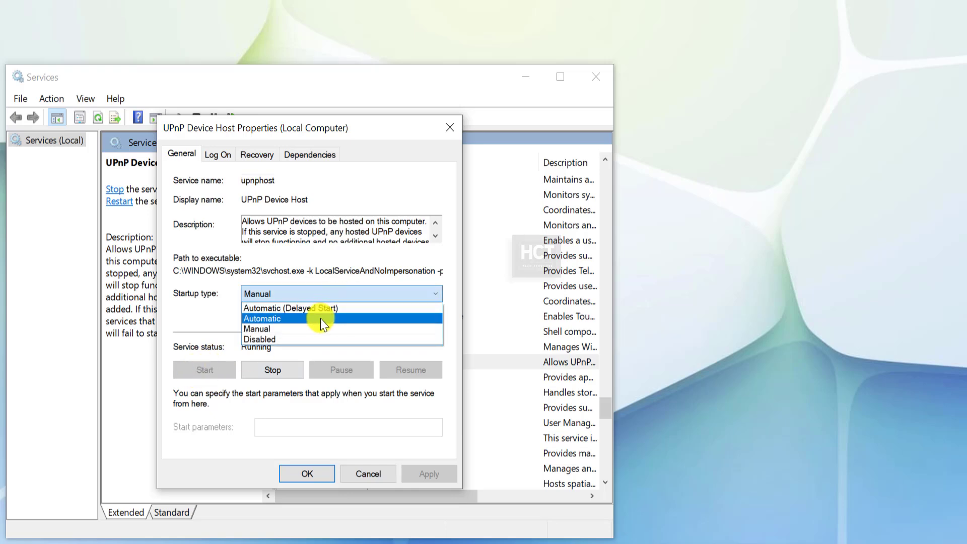
click(272, 318)
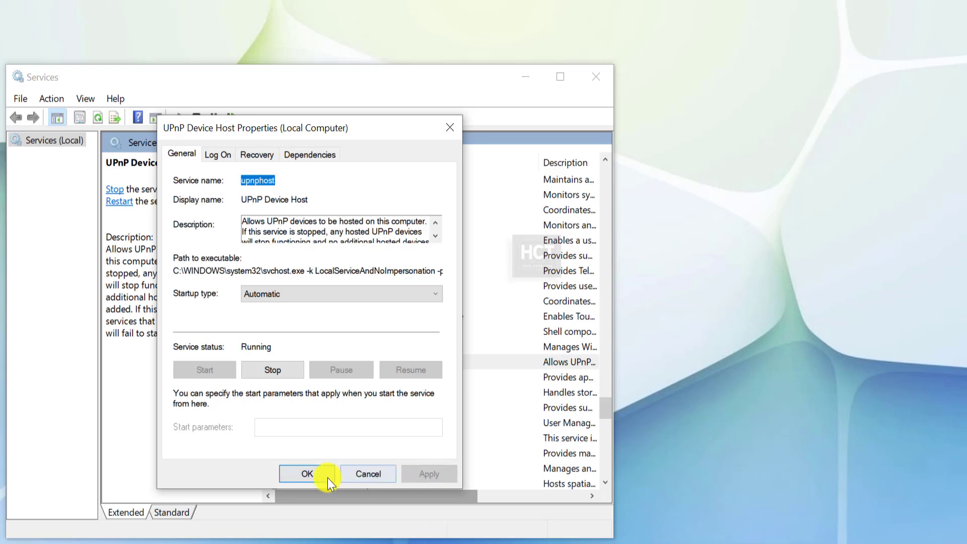
click(307, 474)
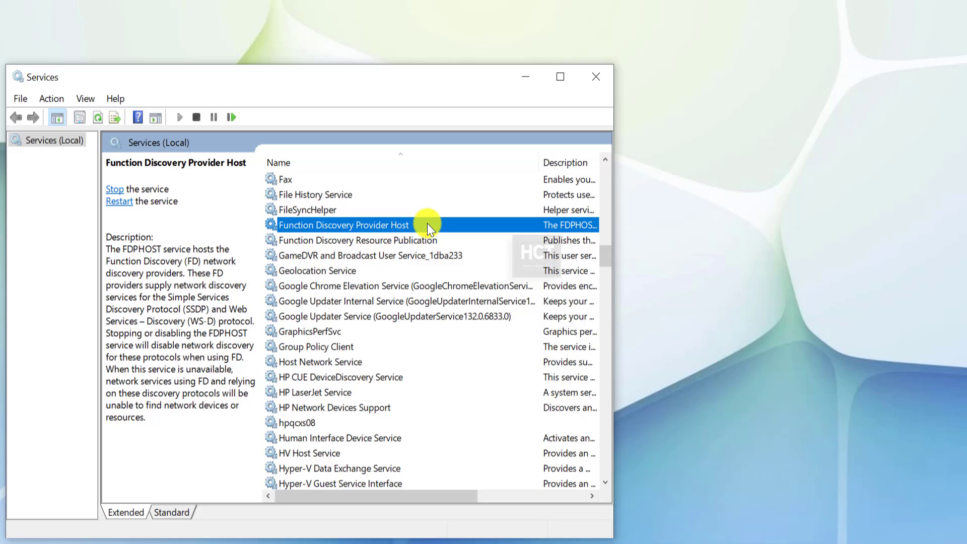
Step: Change Function Discovery Provider Host from Manual to Automatic startup
double_click(343, 226)
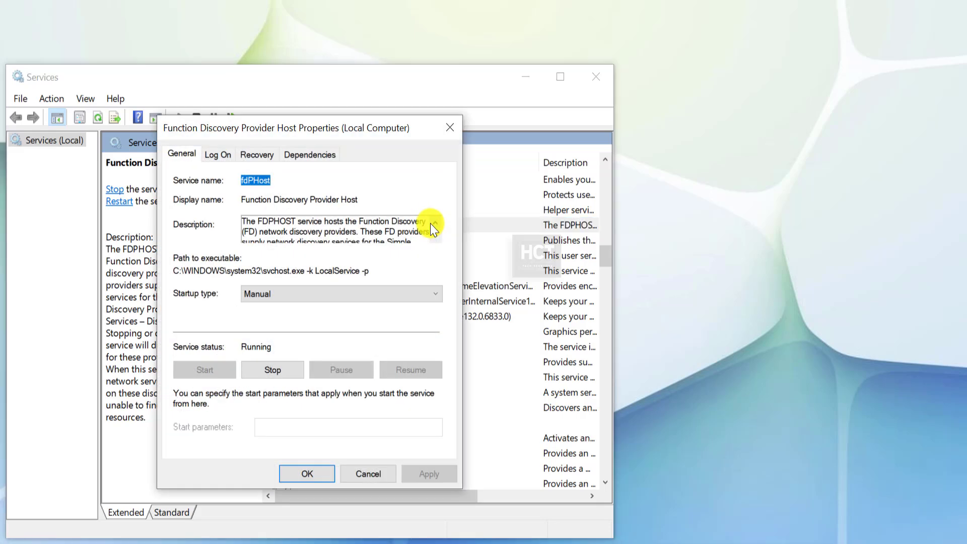
mouse_move(397, 278)
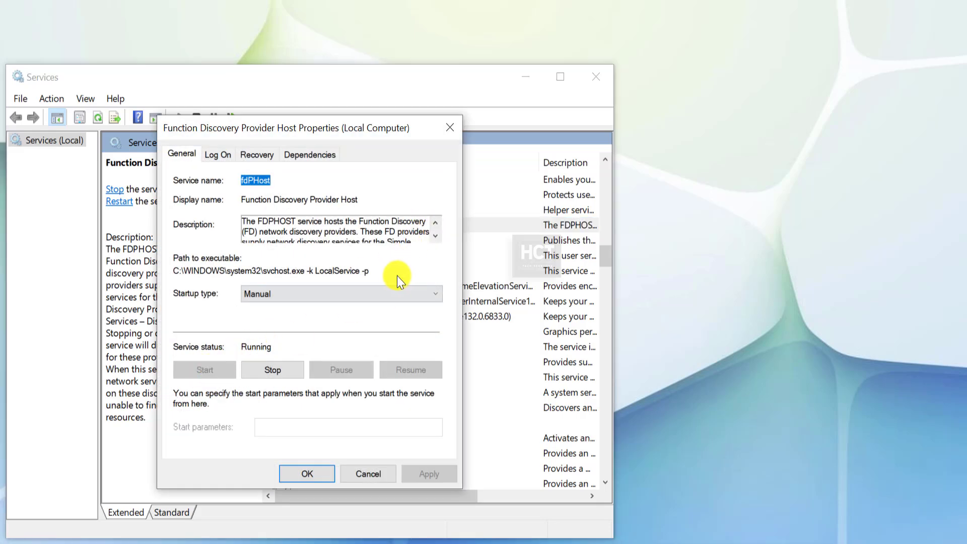
click(342, 294)
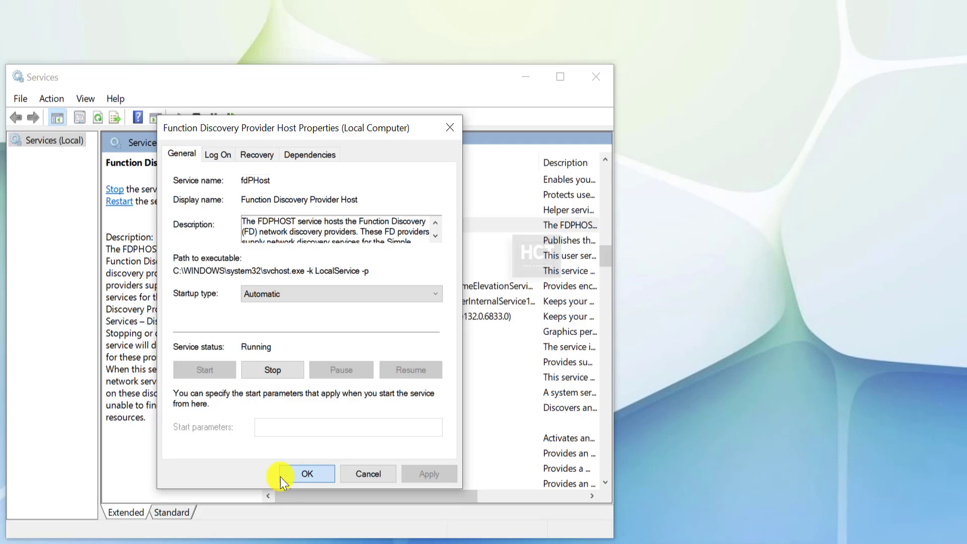
click(307, 474)
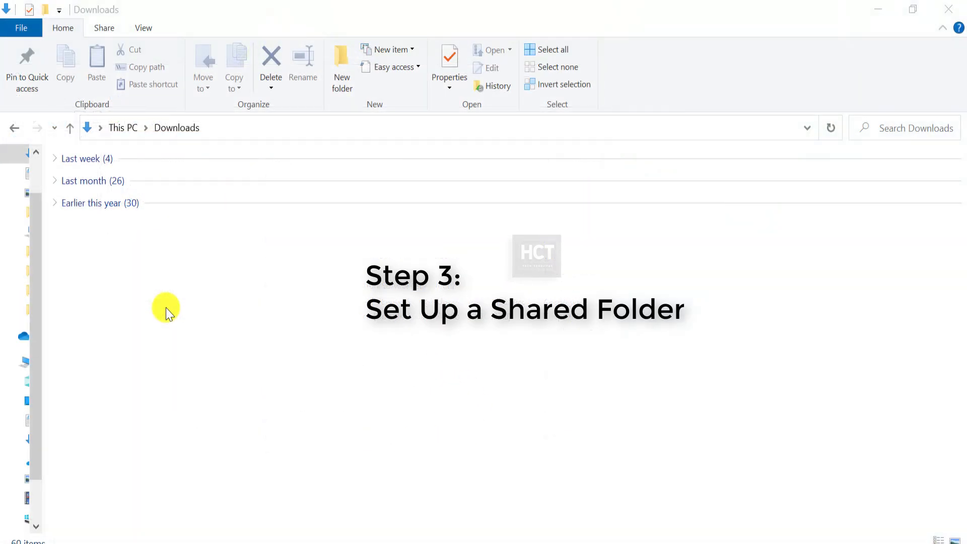
Step: Create a new 'My Shared Data' folder in Downloads, look inside it, and return to Downloads
right_click(165, 308)
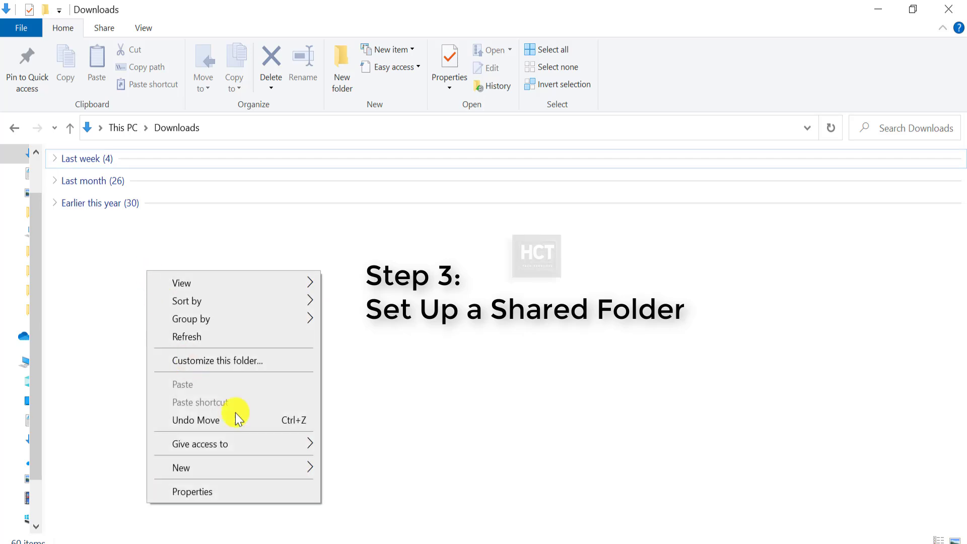
click(181, 467)
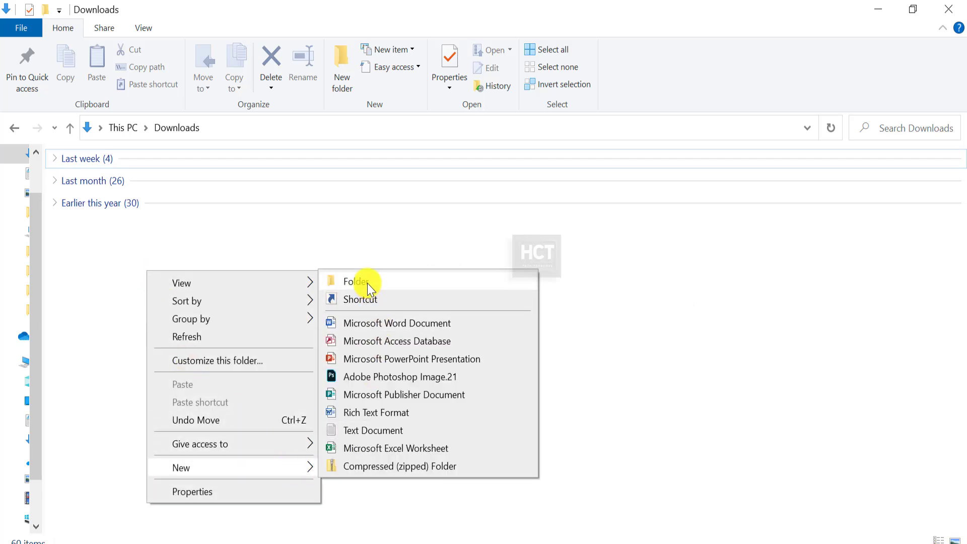
click(356, 282)
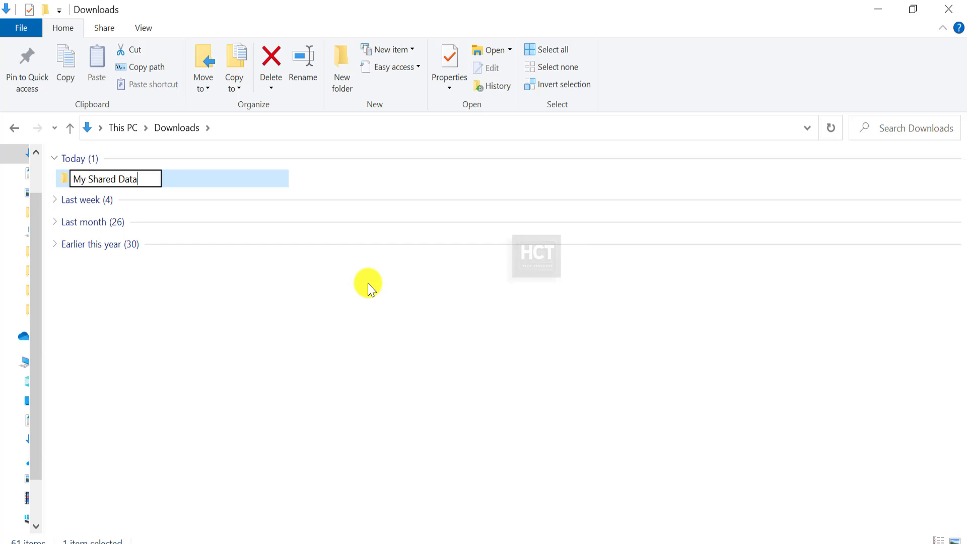
mouse_move(62, 188)
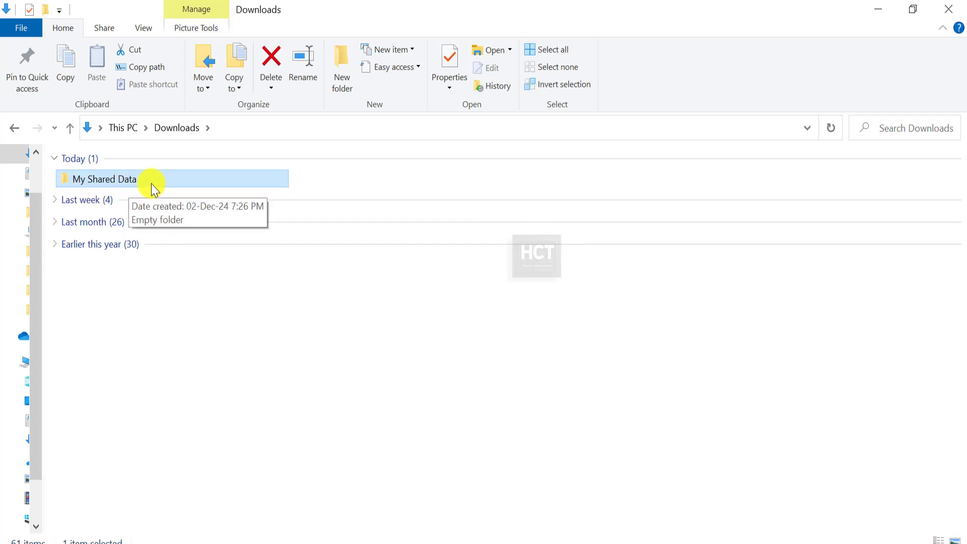
double_click(102, 180)
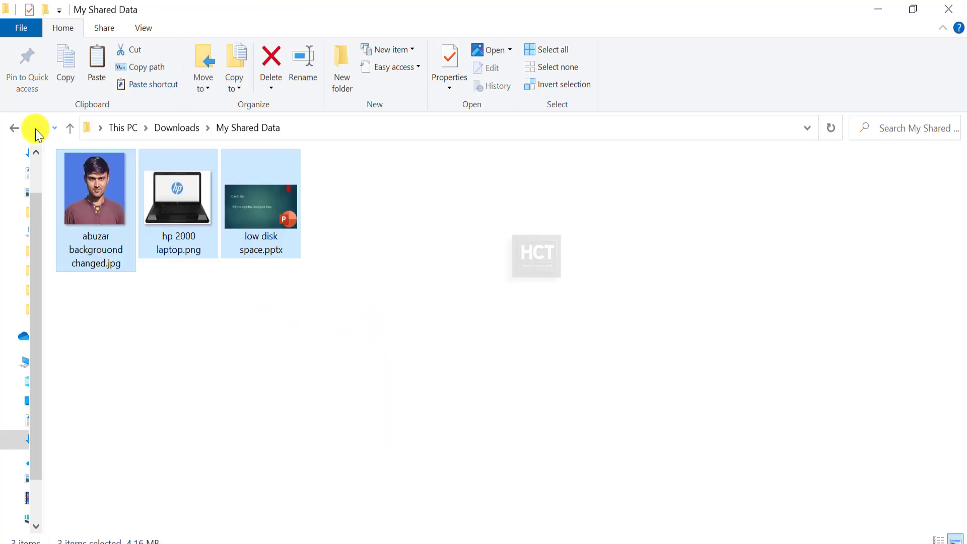
click(11, 129)
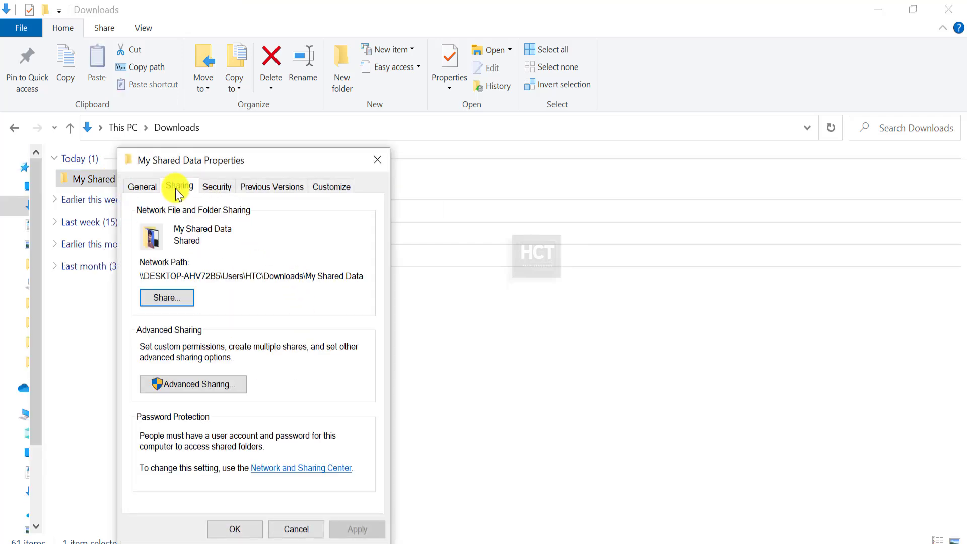
Step: Via Advanced Sharing, share the folder and grant Everyone Full Control in its share permissions
click(194, 384)
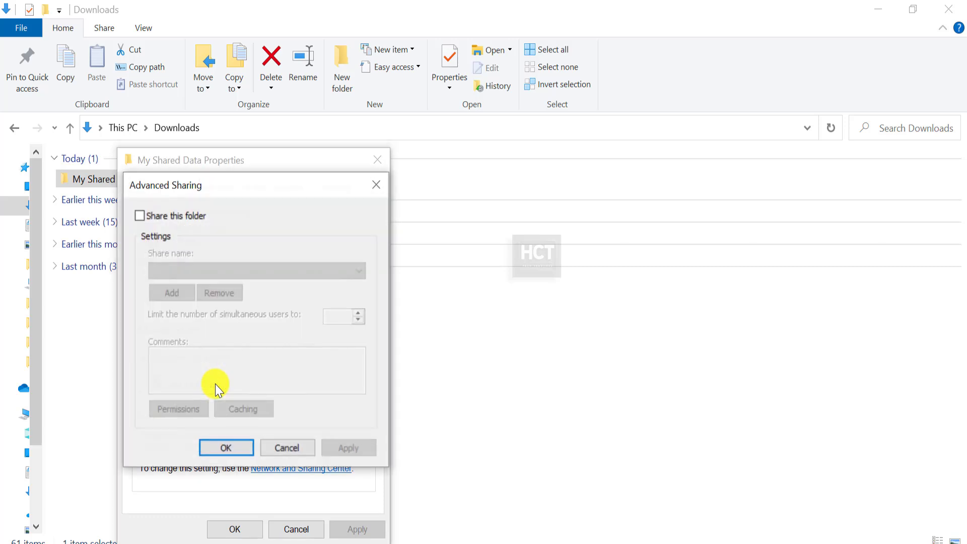
click(139, 215)
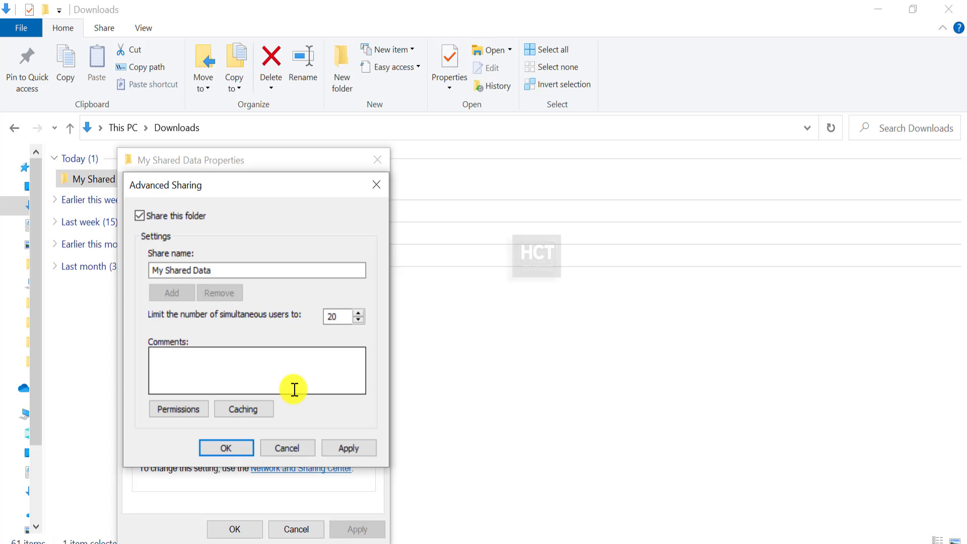
click(177, 409)
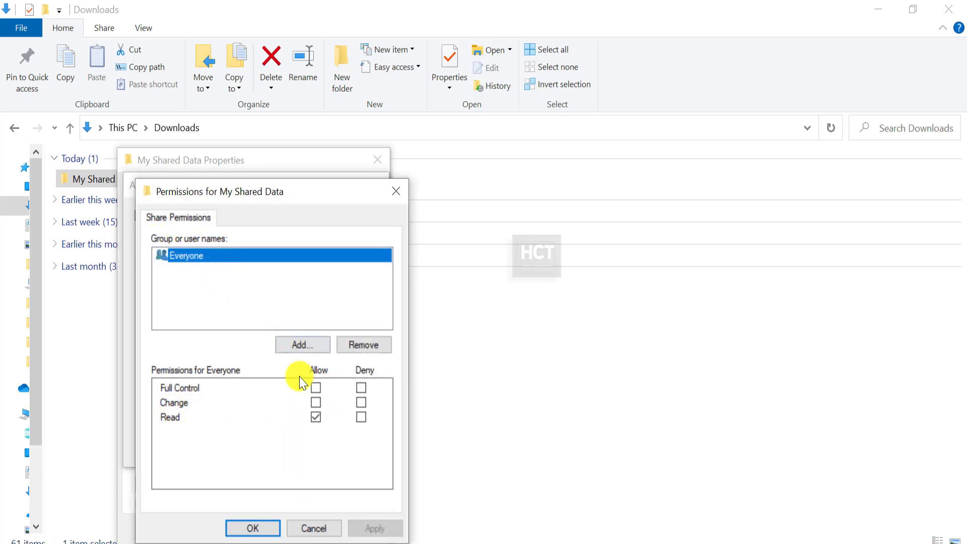
click(315, 388)
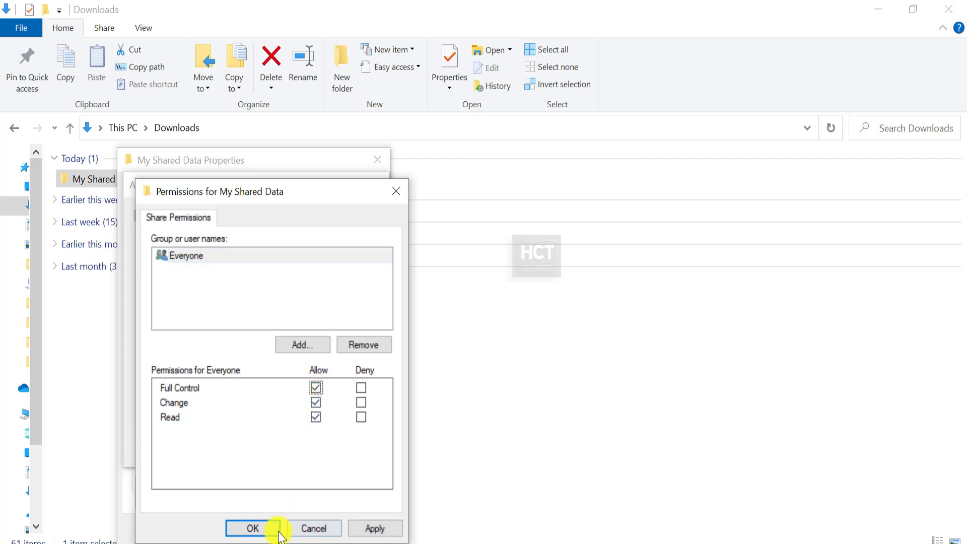
click(260, 528)
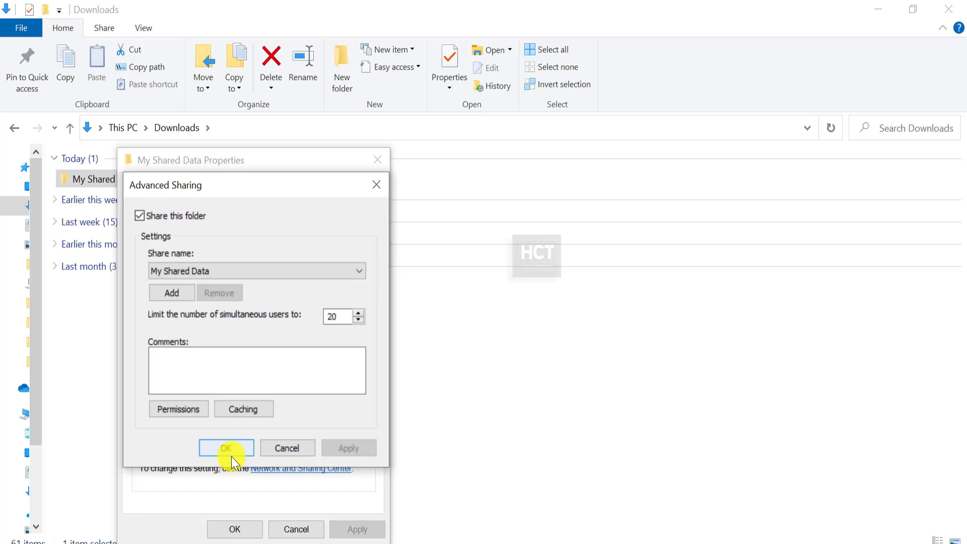
click(226, 447)
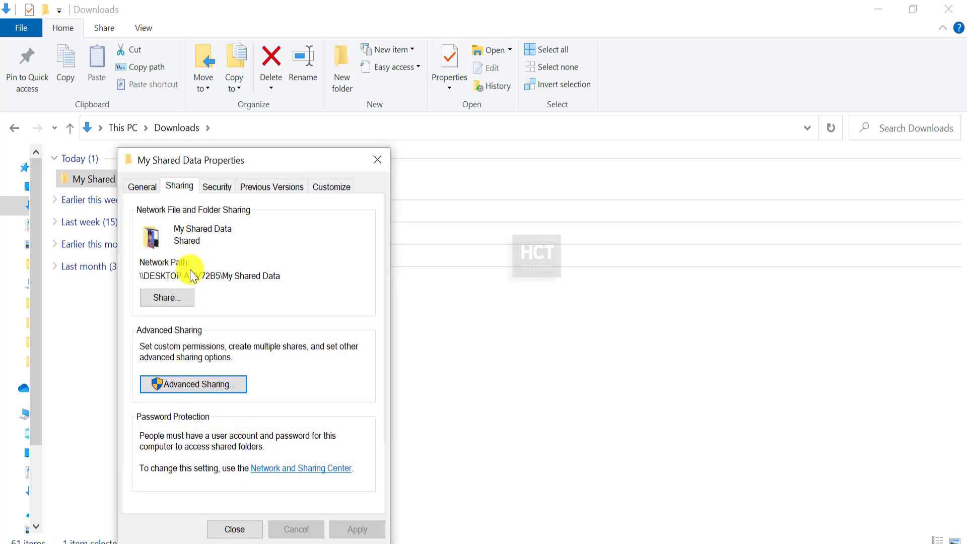
click(167, 297)
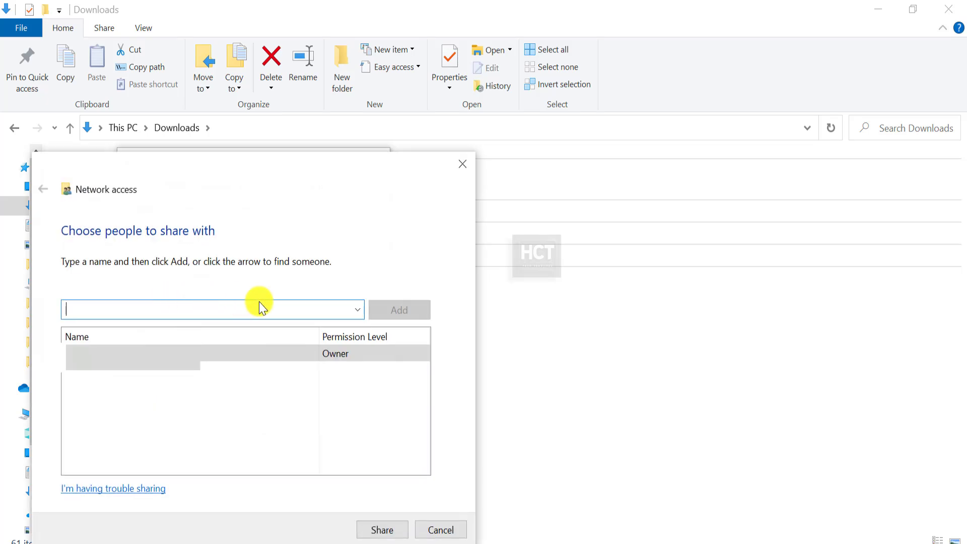
Step: Add Everyone with Read/Write permission, share the folder and dismiss the confirmation
click(357, 311)
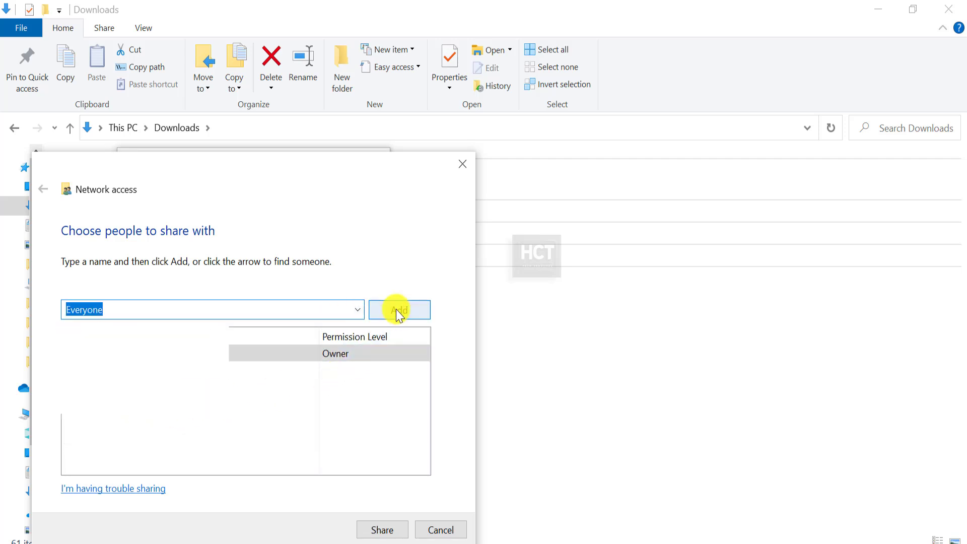
click(399, 309)
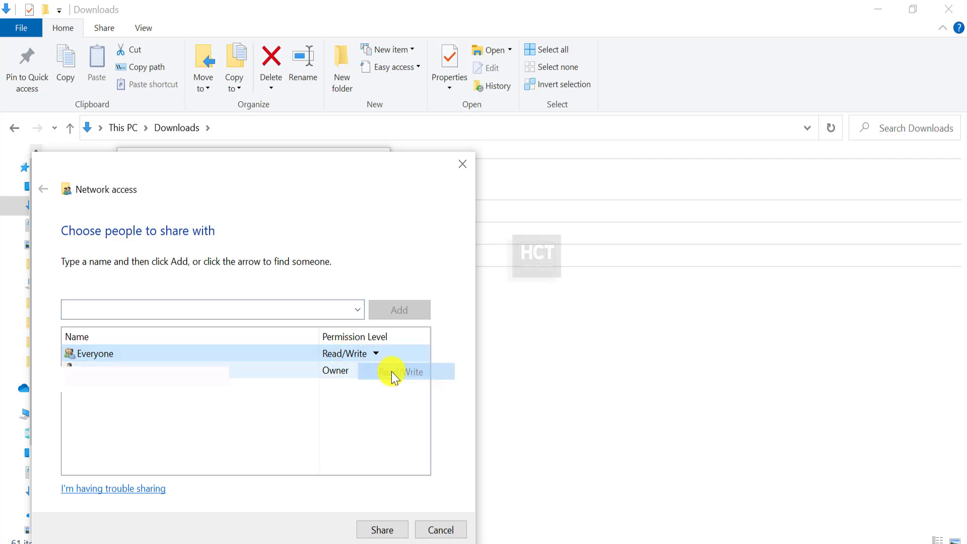
click(383, 530)
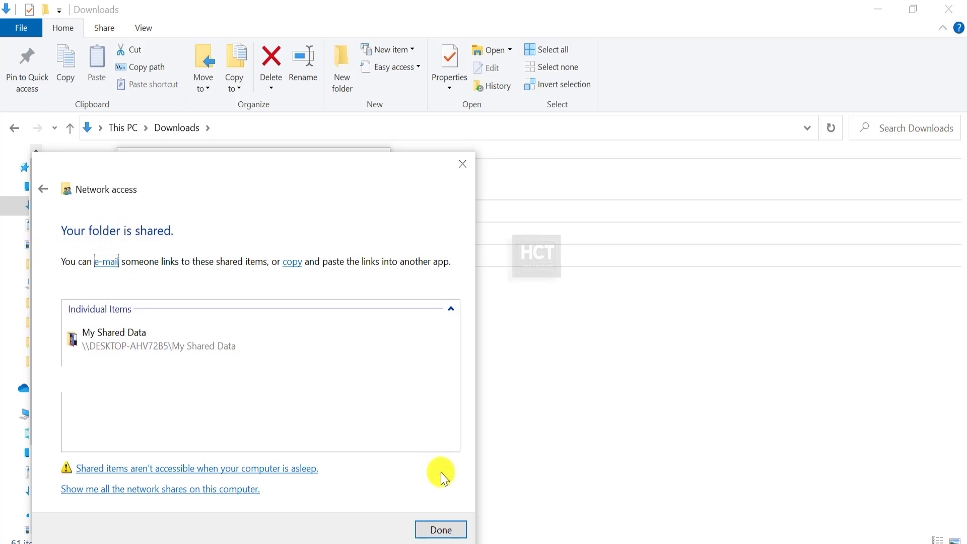
click(441, 530)
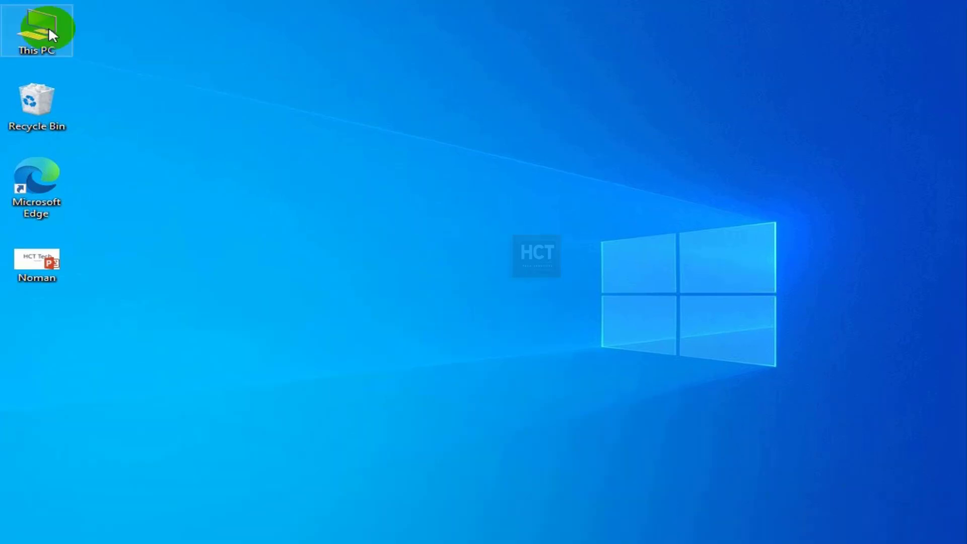
Step: From This PC's Network view, enable network discovery and file sharing and open DESKTOP-AHV72B5
double_click(38, 24)
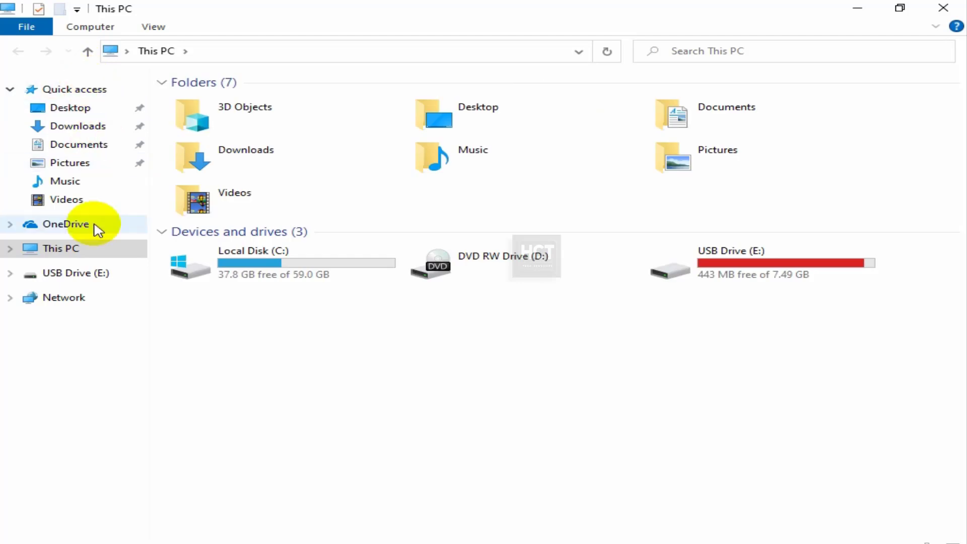
click(65, 298)
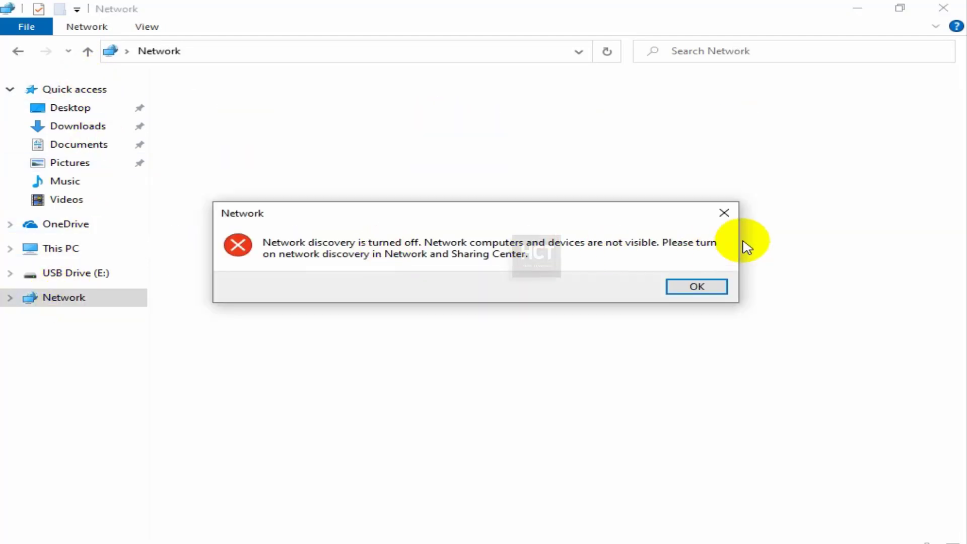
mouse_move(685, 253)
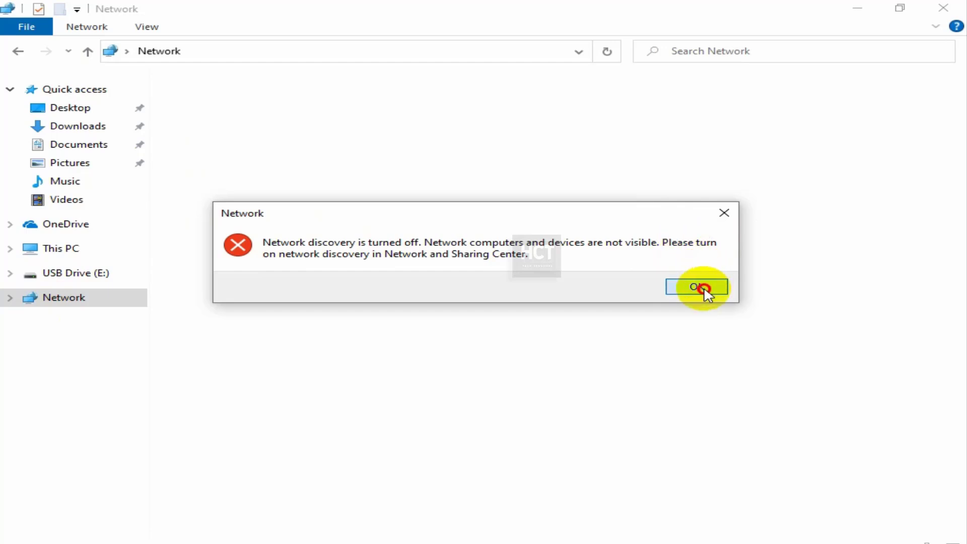
click(697, 286)
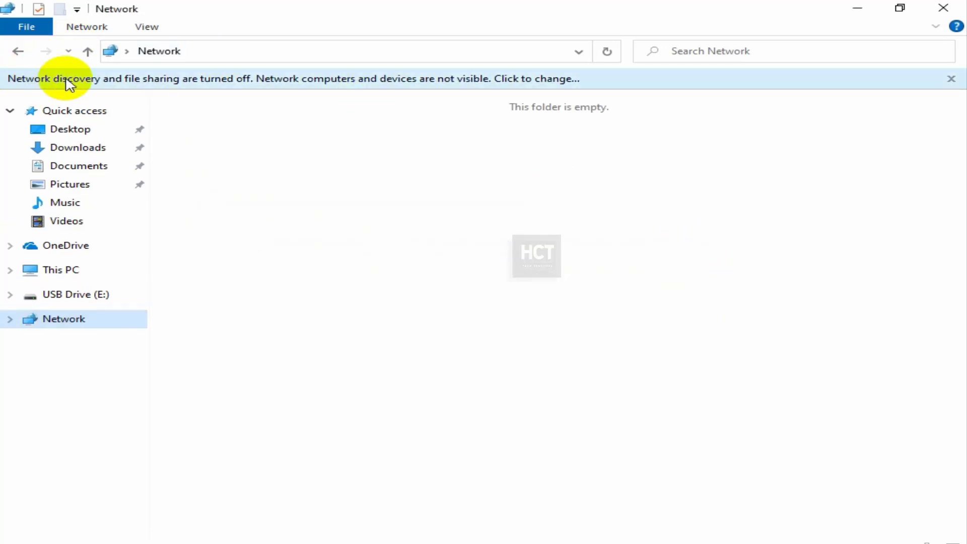
click(320, 80)
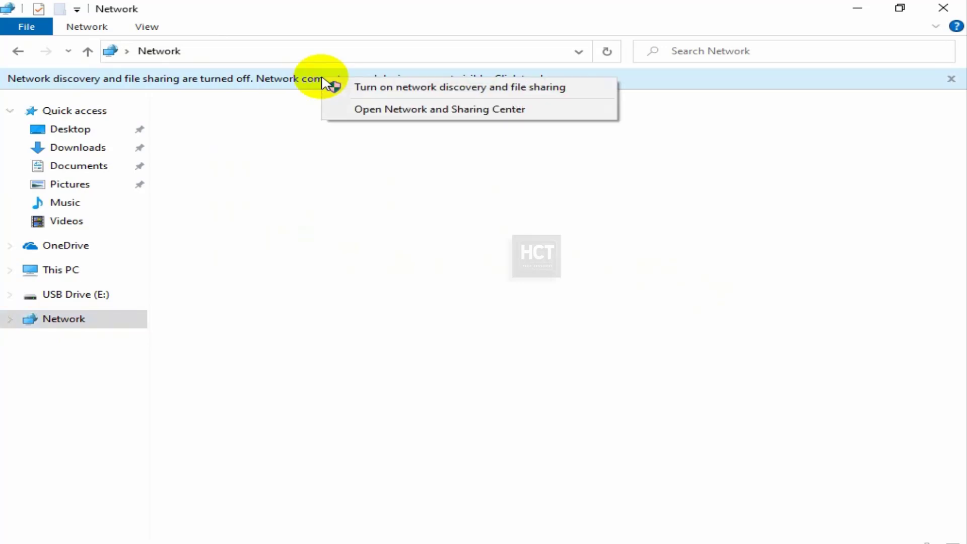
mouse_move(552, 93)
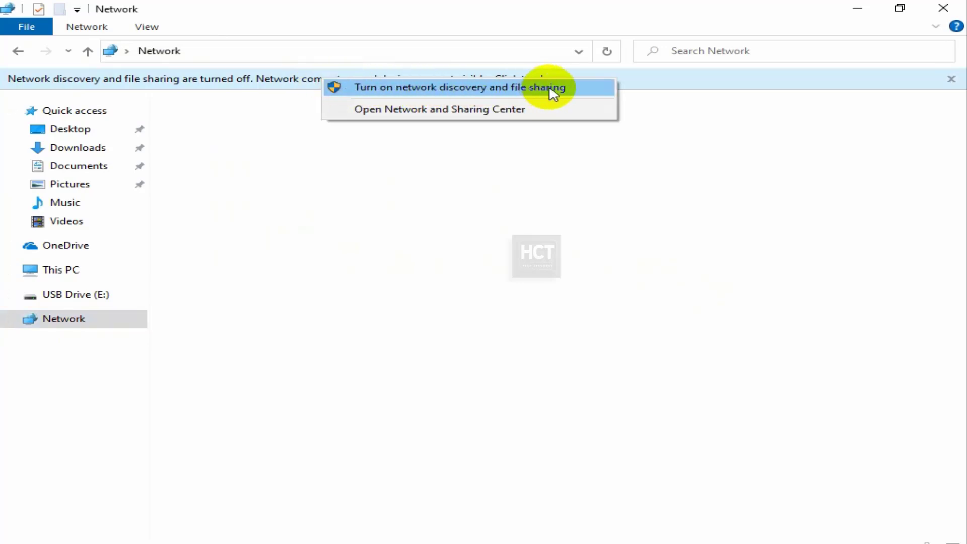
click(460, 87)
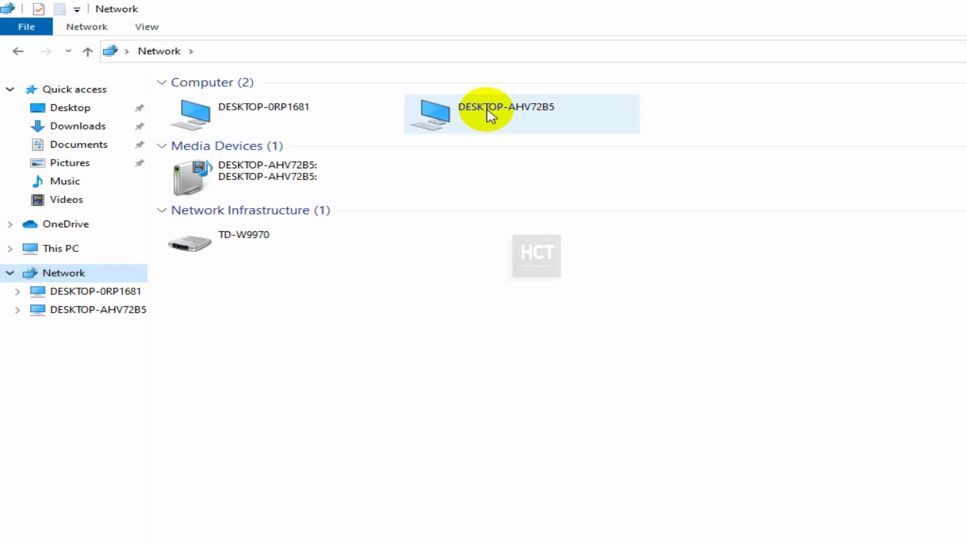
double_click(488, 109)
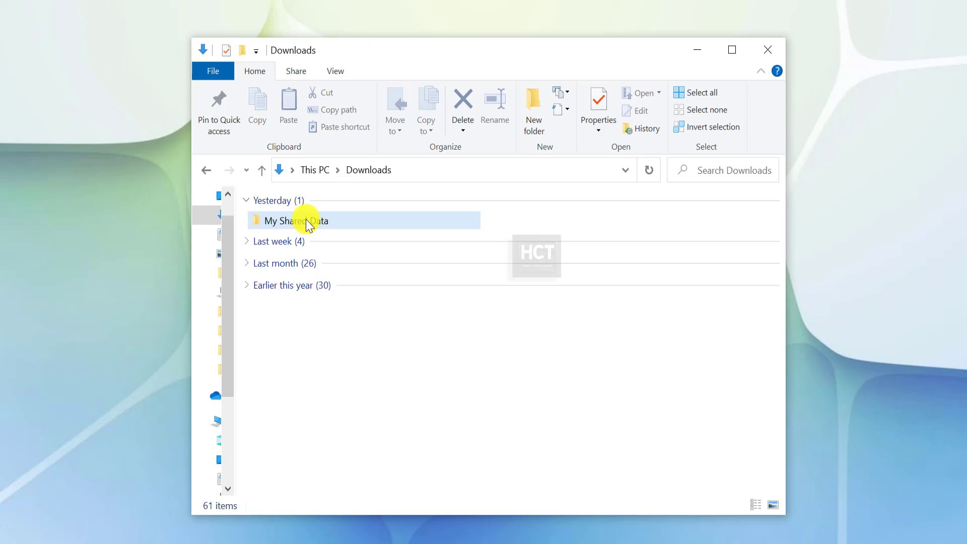
Step: Use Give access to > Remove access on My Shared Data and stop sharing it
right_click(297, 221)
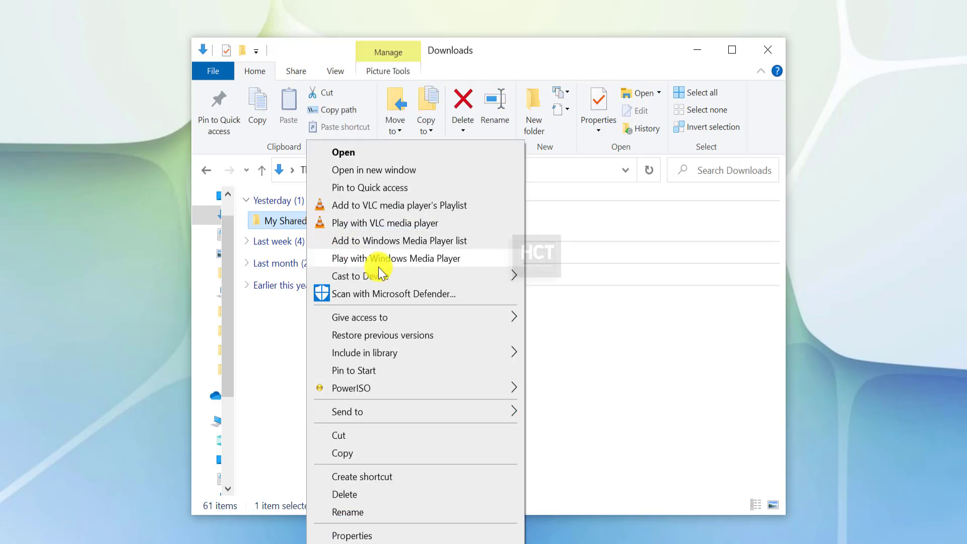
mouse_move(403, 318)
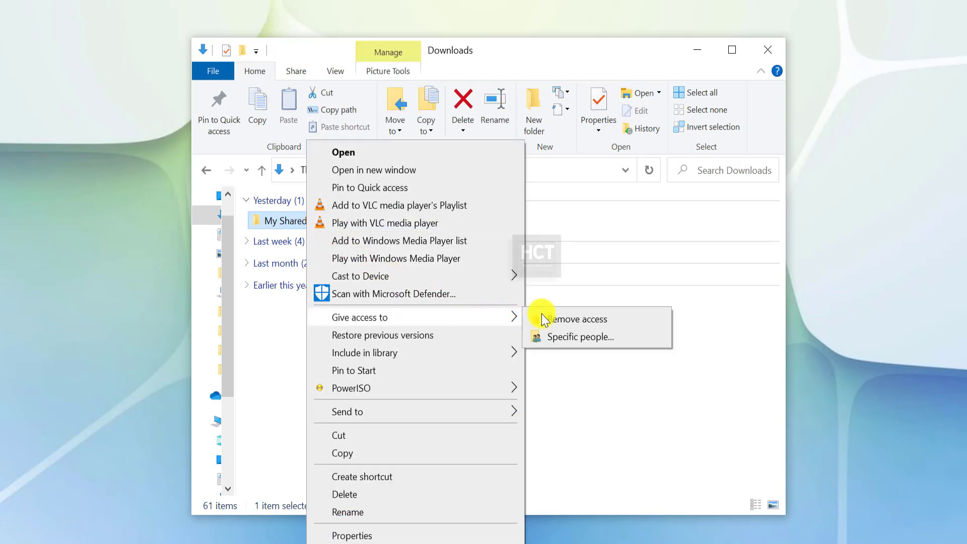
click(576, 319)
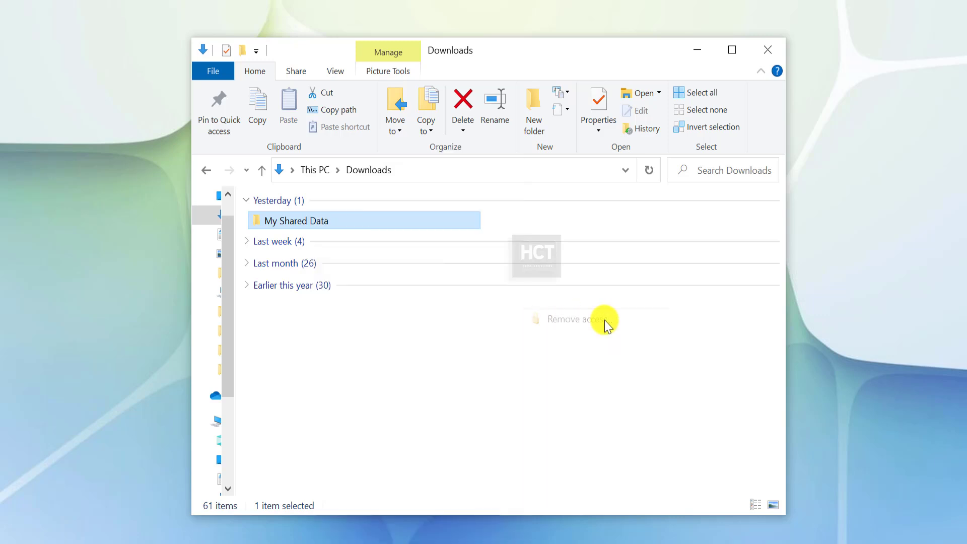
click(576, 319)
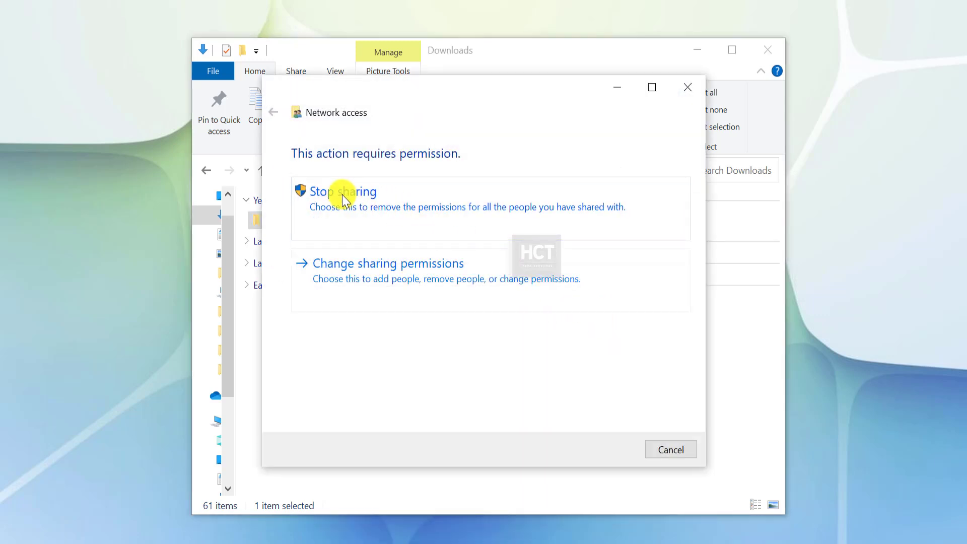
click(342, 192)
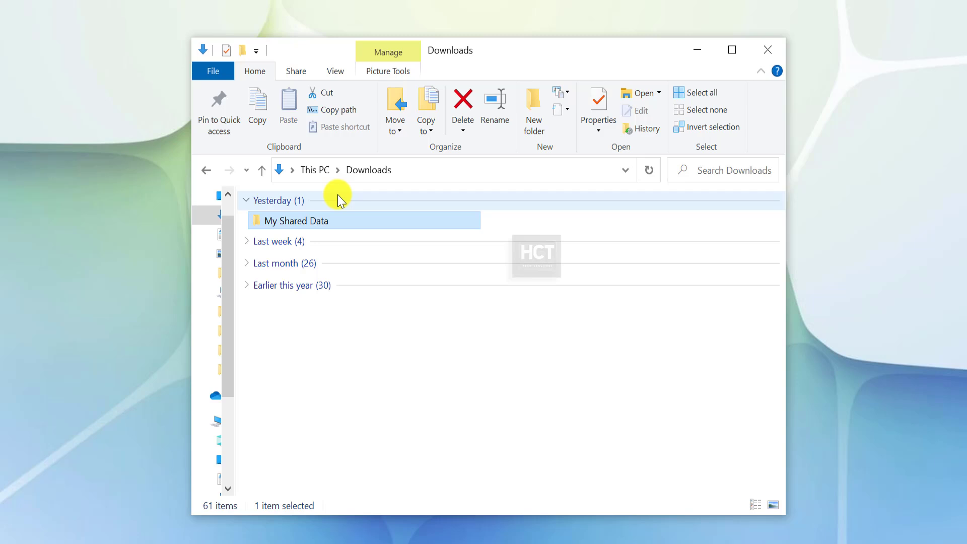